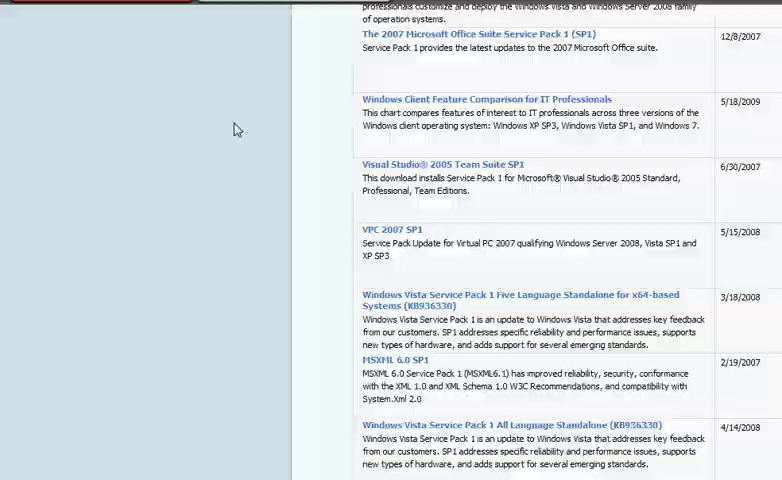
Step: Scroll the search results to the Windows Vista Service Pack 1 All Language Standalone (KB936330) link
{"action": "scroll", "scroll_direction": "down", "scroll_amount": 3}
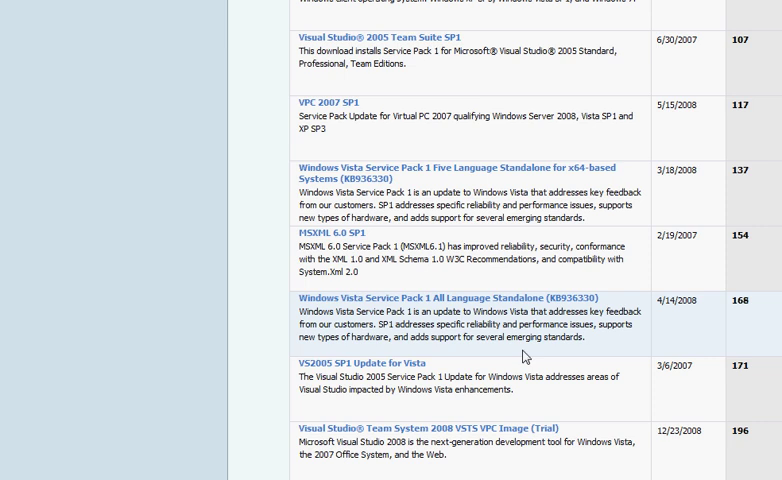
{"action": "scroll", "scroll_direction": "down", "scroll_amount": 3}
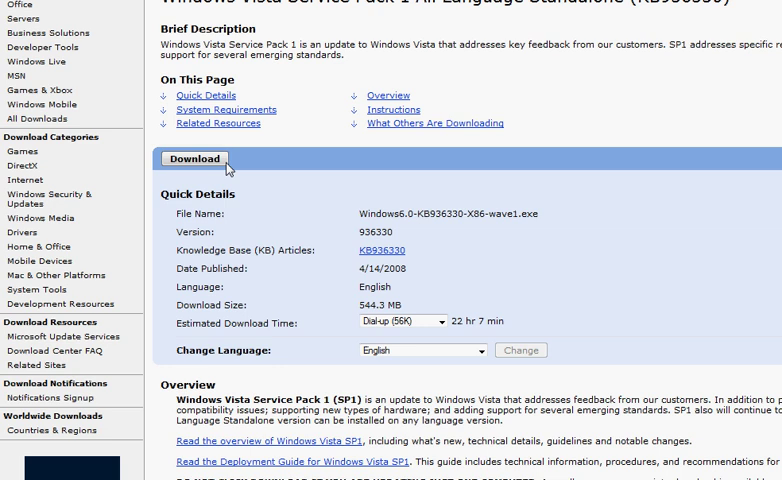
Step: Start the KB936330 download, clear the canceled entry from the Downloads list and close it
{"action": "left_click", "coordinate": [192, 158]}
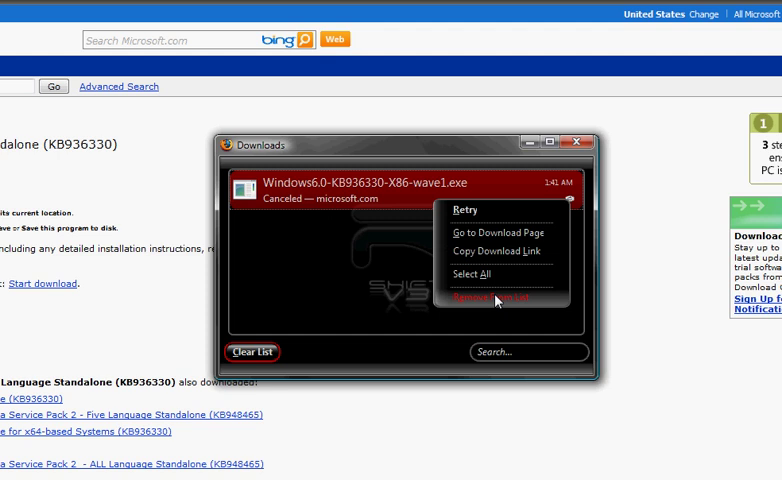
{"action": "left_click", "coordinate": [498, 300]}
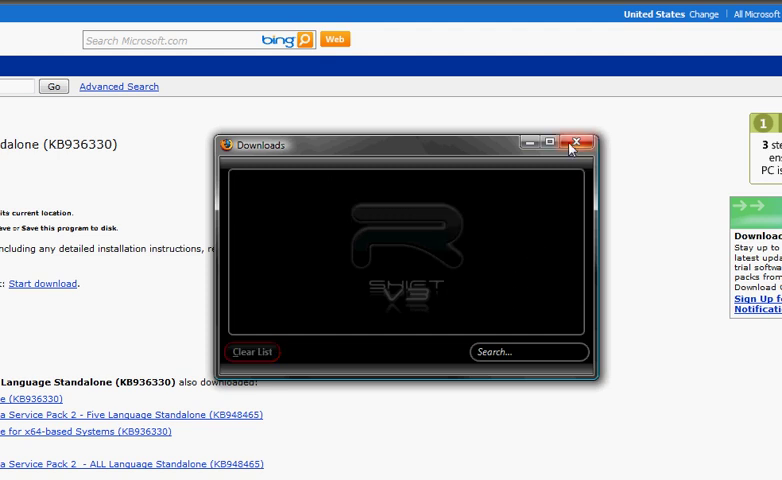
{"action": "left_click", "coordinate": [576, 144]}
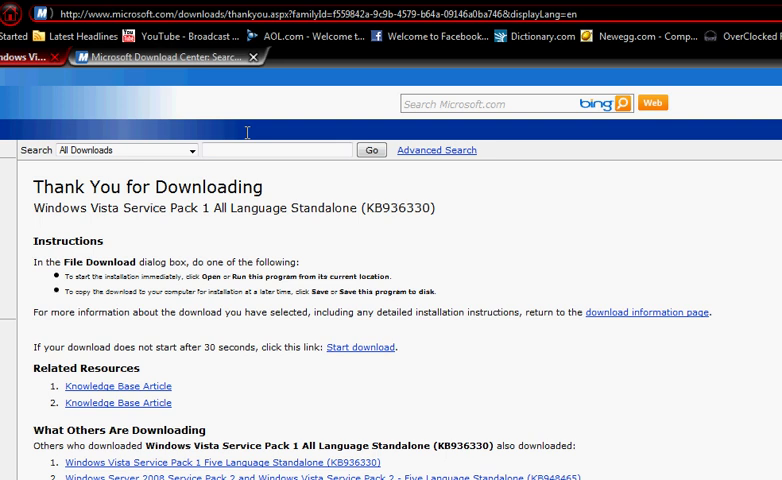
{"action": "mouse_move", "coordinate": [246, 140]}
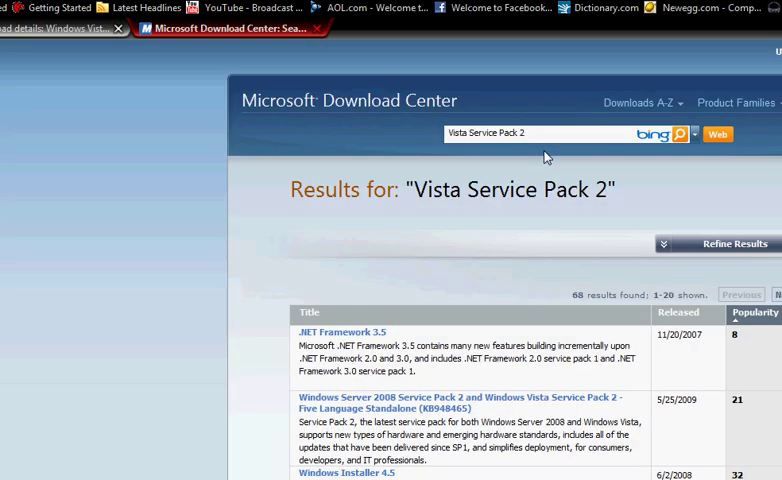
Step: Find and open the Vista Service Pack 2 five-language package (KB948465) in the search results
{"action": "scroll", "scroll_direction": "down", "scroll_amount": 3}
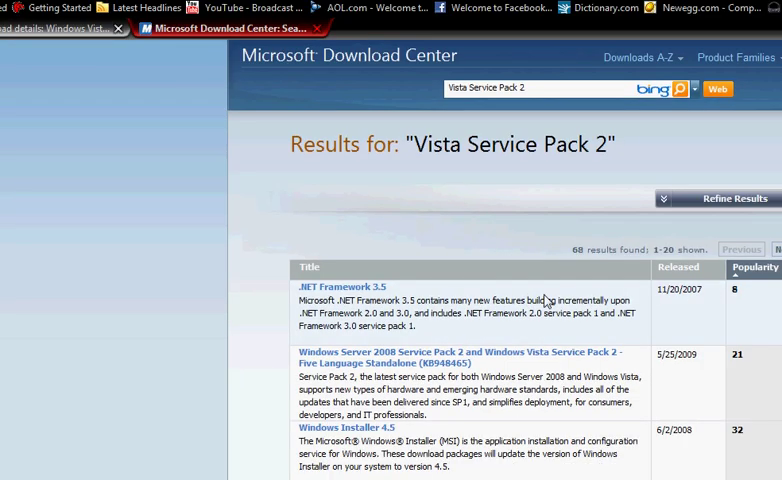
{"action": "scroll", "scroll_direction": "down", "scroll_amount": 3}
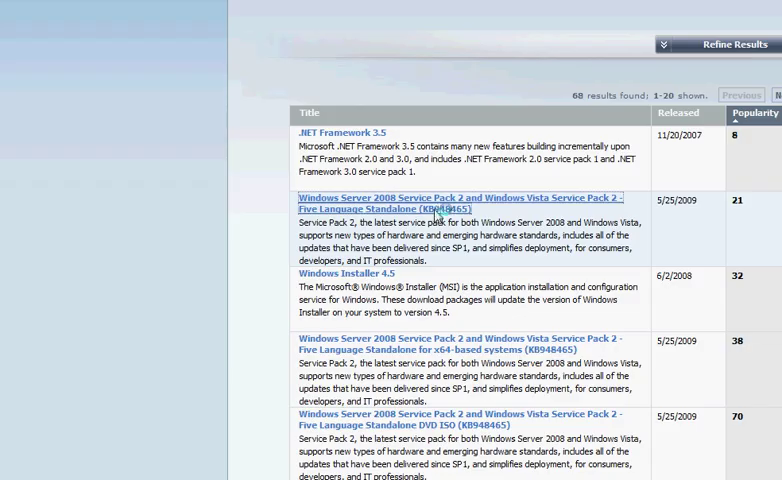
{"action": "left_click", "coordinate": [460, 204]}
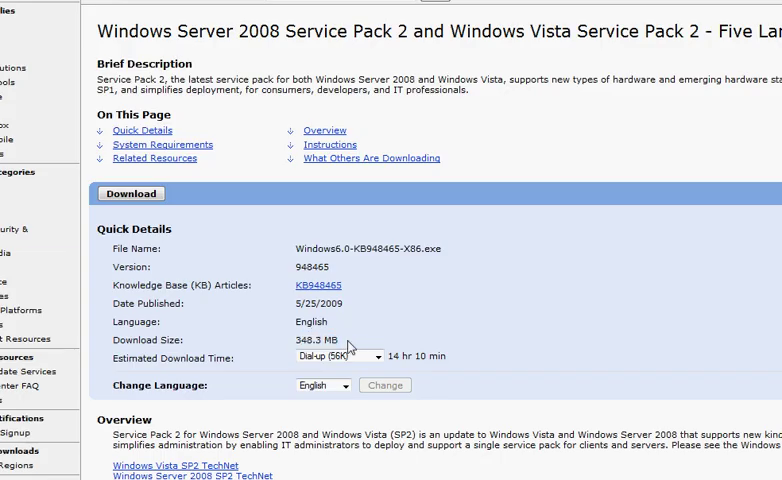
Step: Start the KB948465 download, then run winver from the Start menu to show the Windows version
{"action": "left_click", "coordinate": [132, 194]}
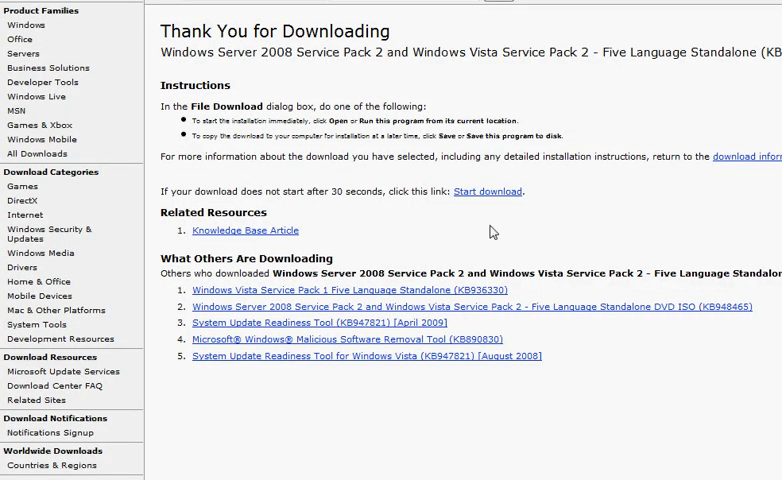
{"action": "scroll", "scroll_direction": "down", "scroll_amount": 3}
{"action": "type", "text": "W"}
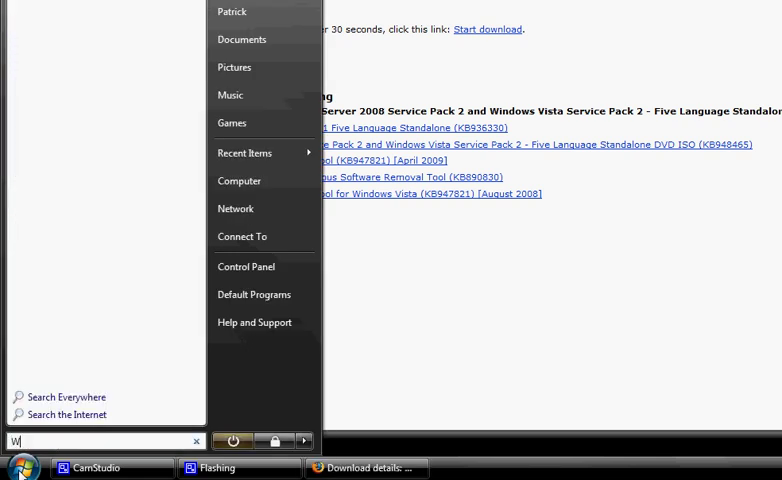
{"action": "type", "text": "inver"}
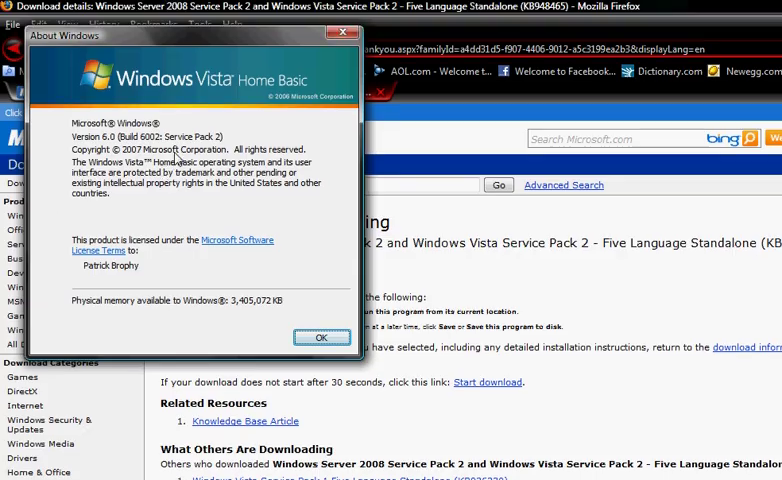
{"action": "mouse_move", "coordinate": [184, 156]}
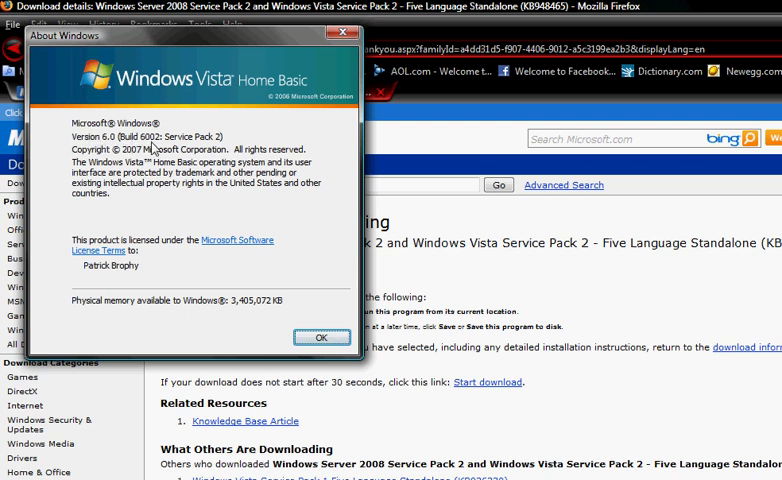
{"action": "mouse_move", "coordinate": [222, 144]}
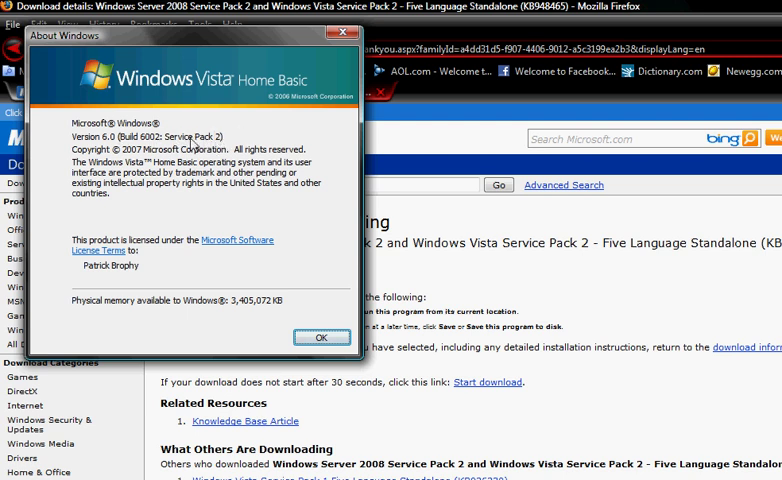
{"action": "mouse_move", "coordinate": [194, 144]}
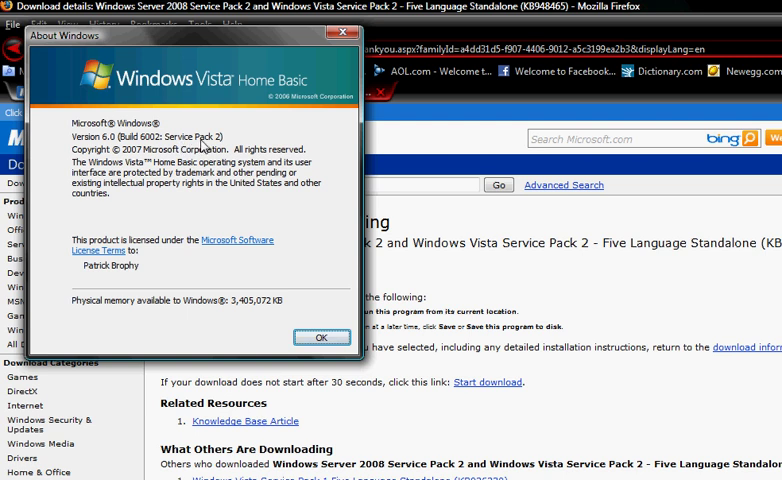
{"action": "mouse_move", "coordinate": [204, 146]}
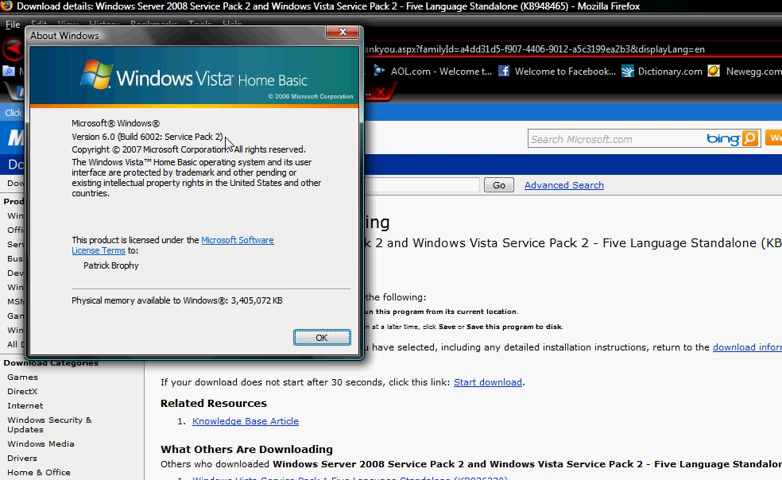
{"action": "mouse_move", "coordinate": [344, 36]}
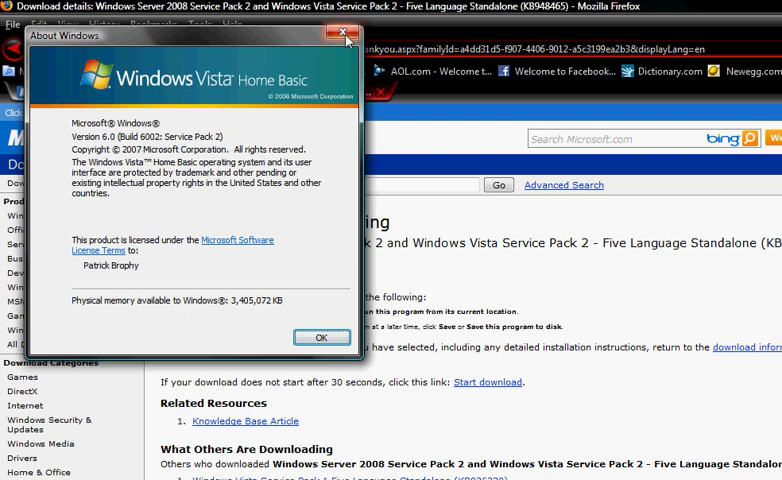
{"action": "mouse_move", "coordinate": [298, 276]}
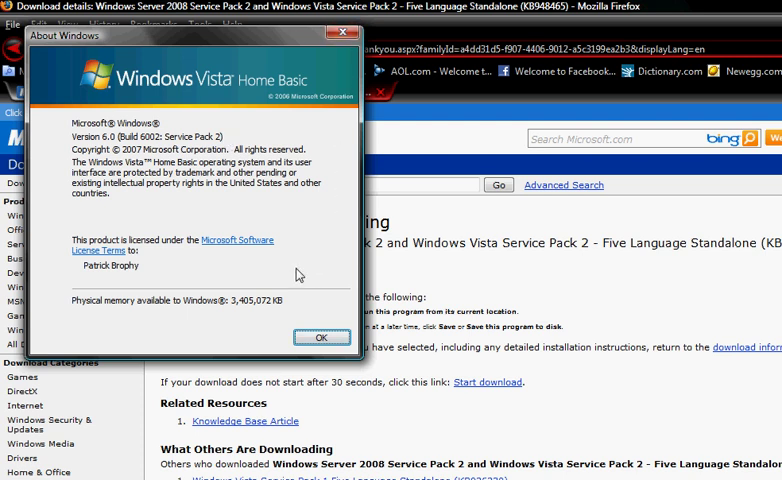
{"action": "mouse_move", "coordinate": [322, 336]}
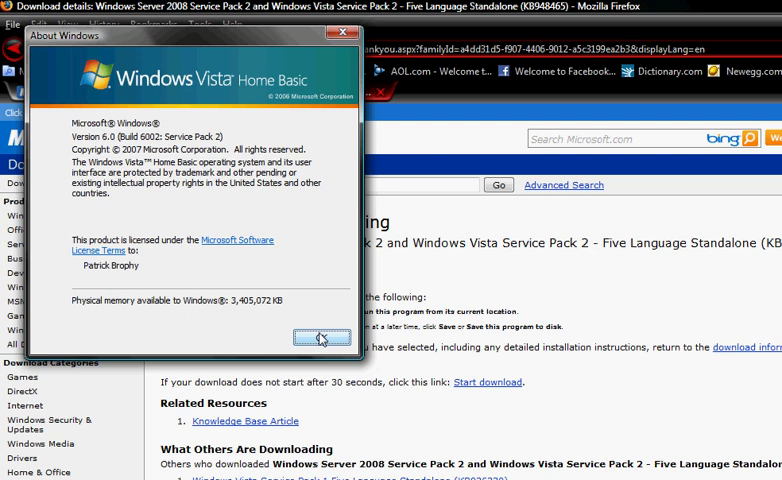
Step: Dismiss the About Windows dialog confirming Vista Service Pack 2
{"action": "left_click", "coordinate": [316, 336]}
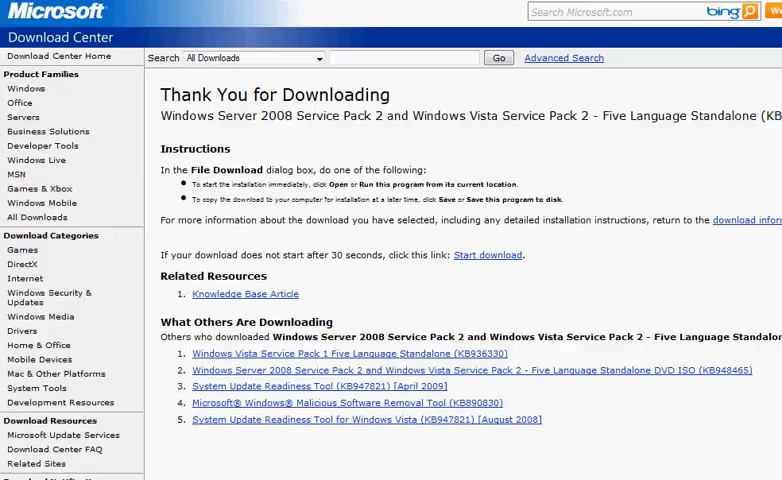